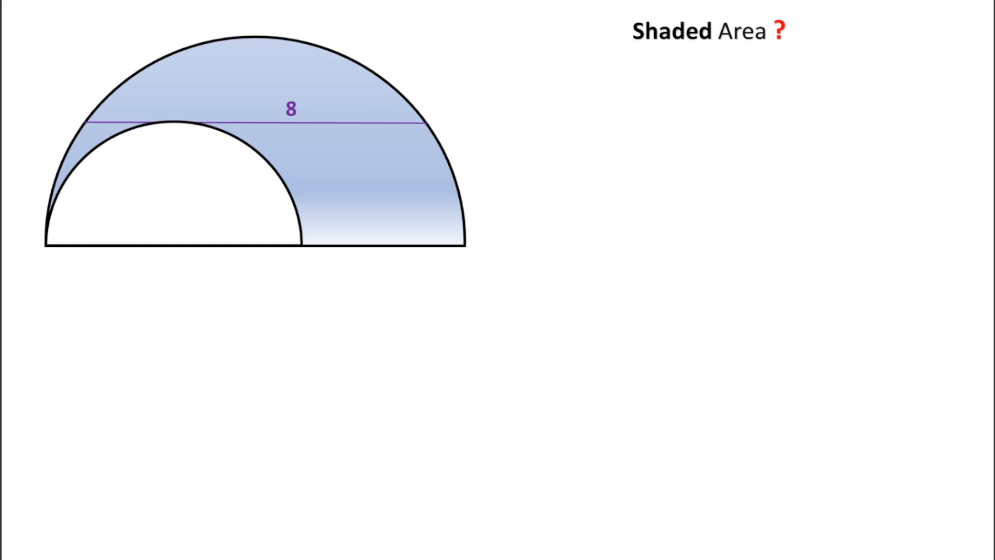
pyautogui.moveTo(157, 249)
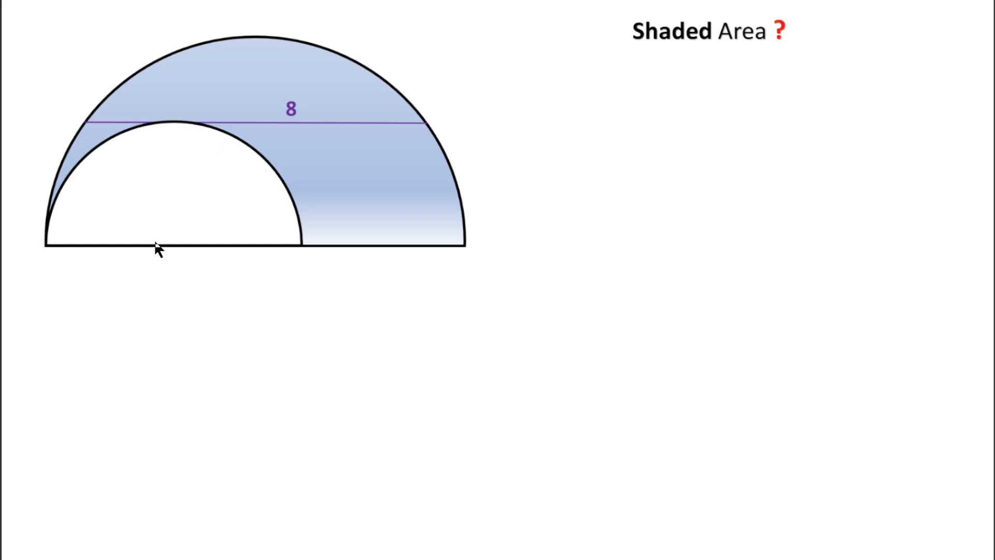
pyautogui.moveTo(99, 240)
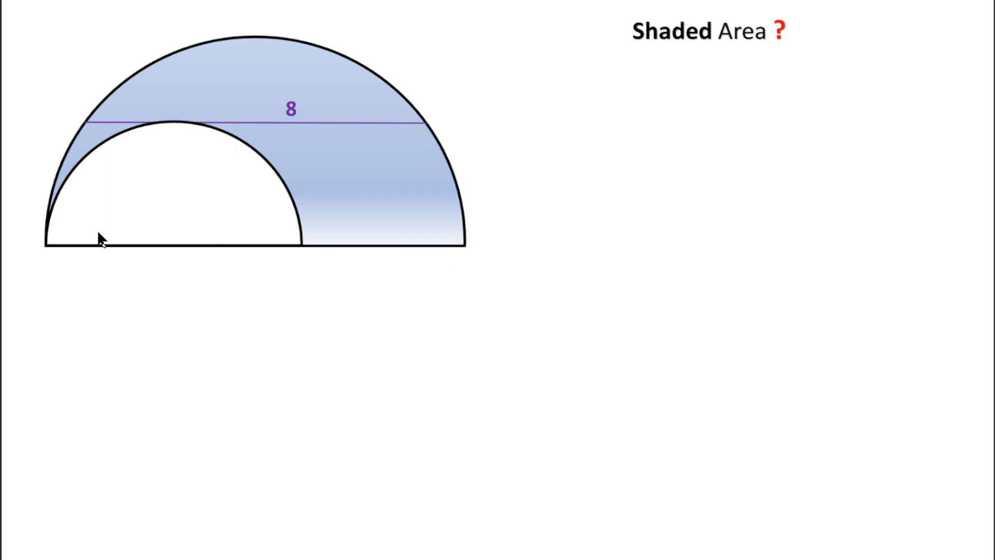
pyautogui.moveTo(420, 138)
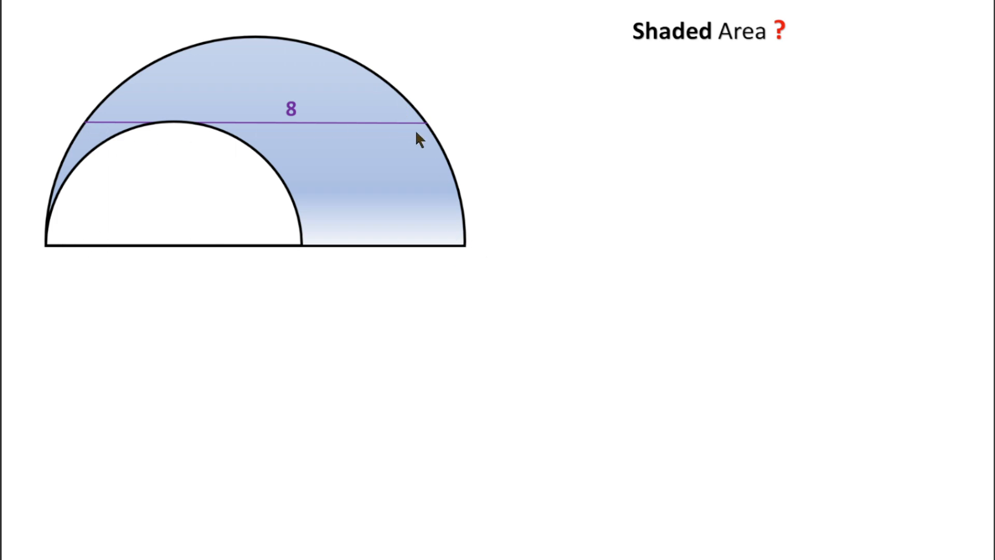
pyautogui.moveTo(88, 130)
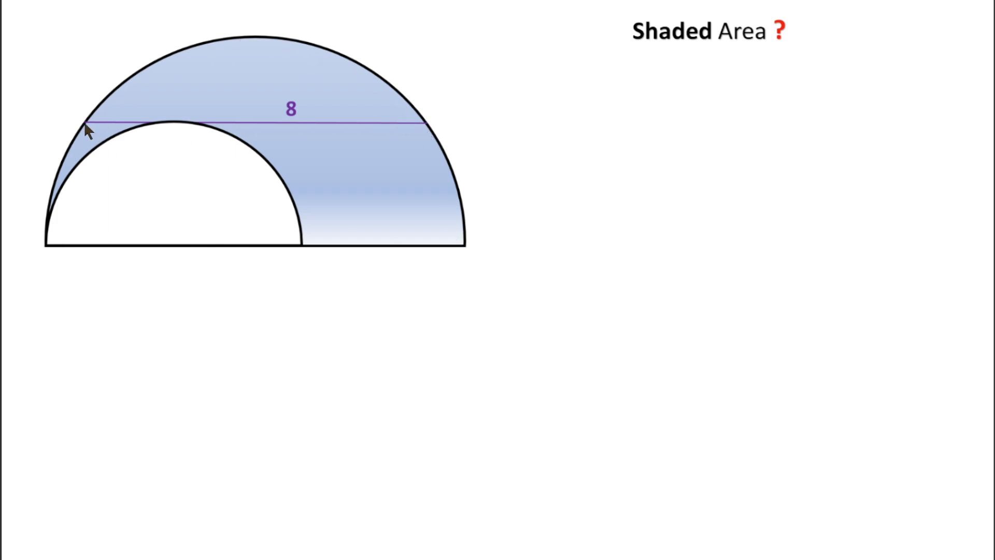
pyautogui.moveTo(78, 121)
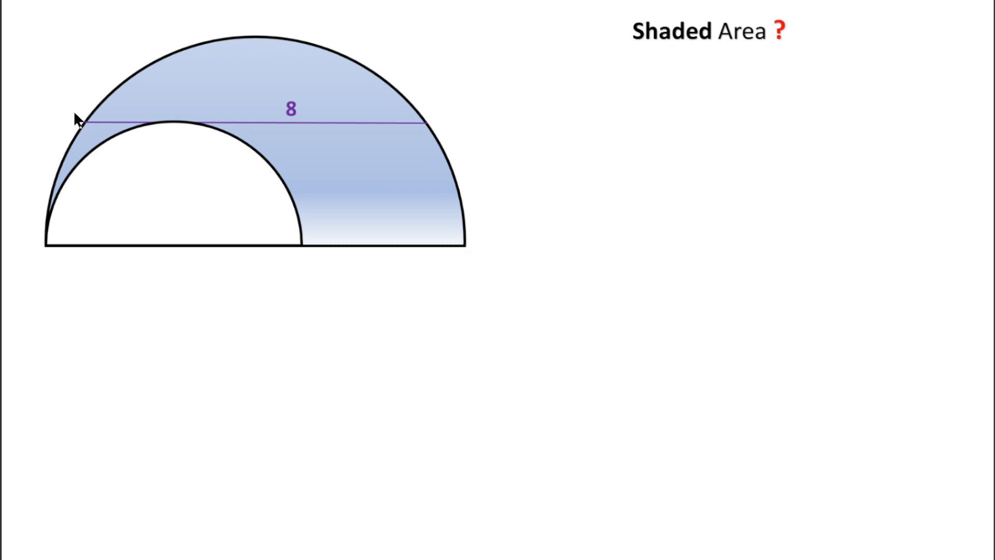
pyautogui.moveTo(353, 130)
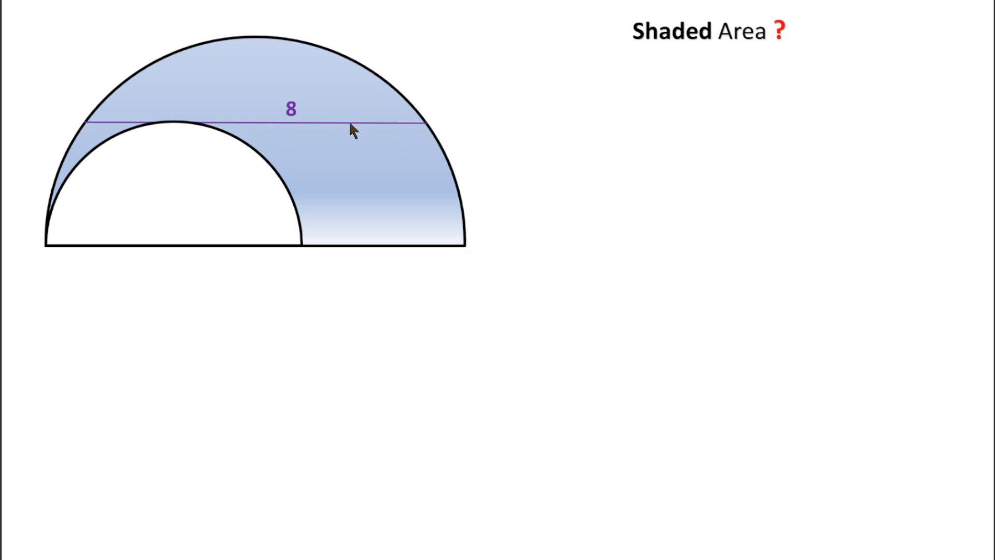
pyautogui.moveTo(273, 133)
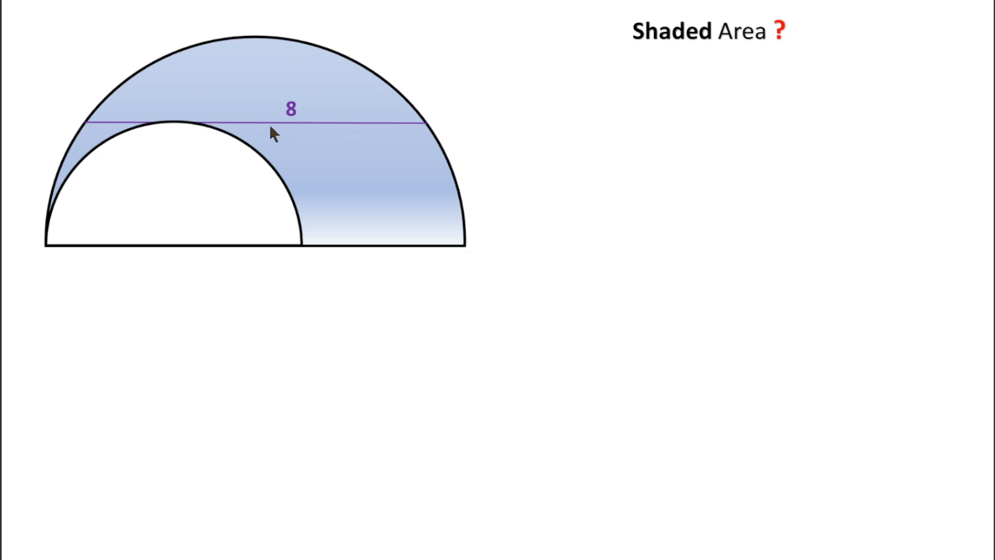
pyautogui.moveTo(475, 218)
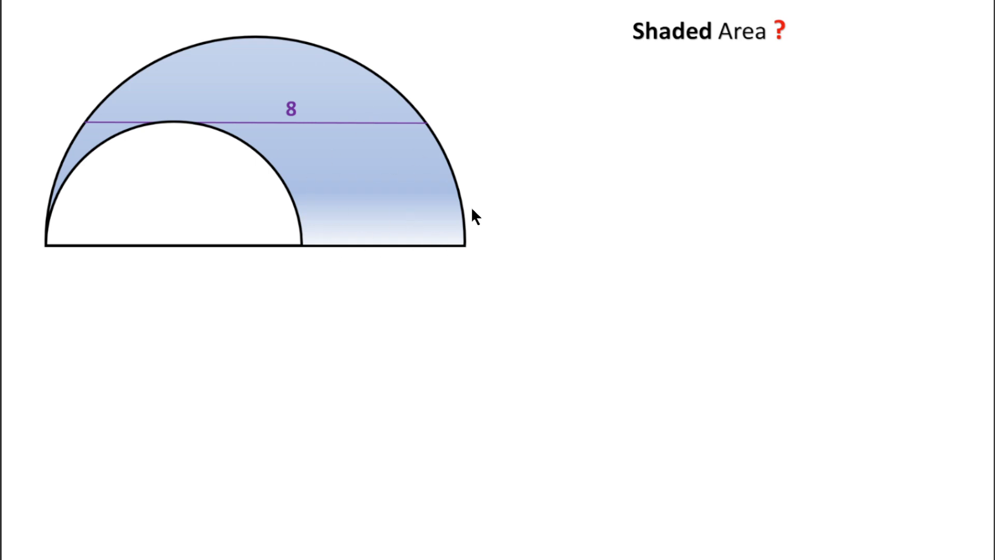
pyautogui.moveTo(772, 52)
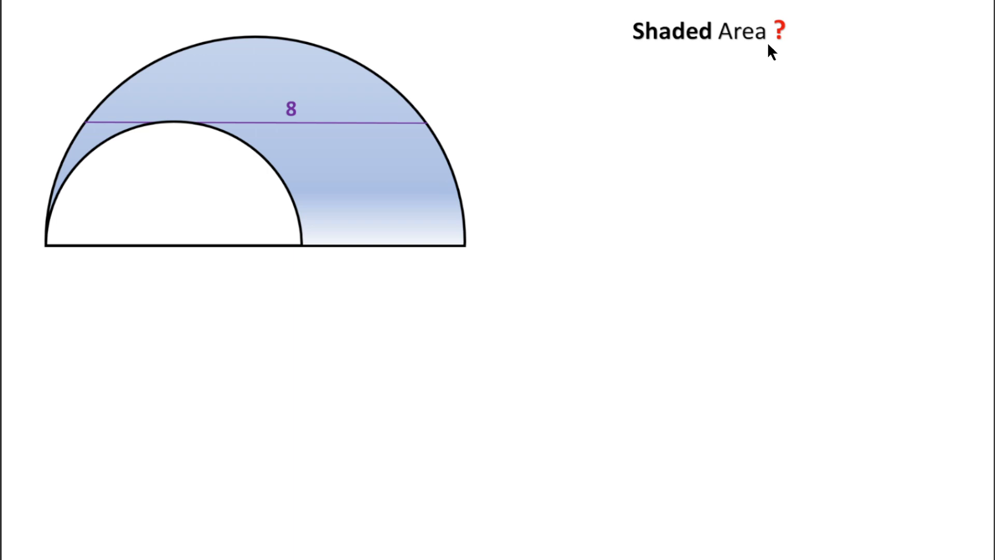
pyautogui.moveTo(148, 275)
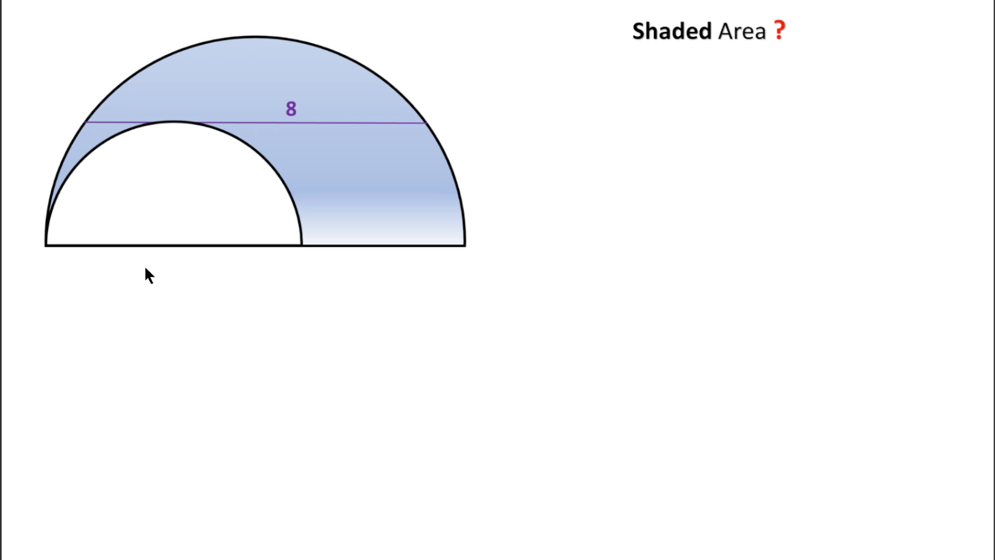
pyautogui.moveTo(152, 314)
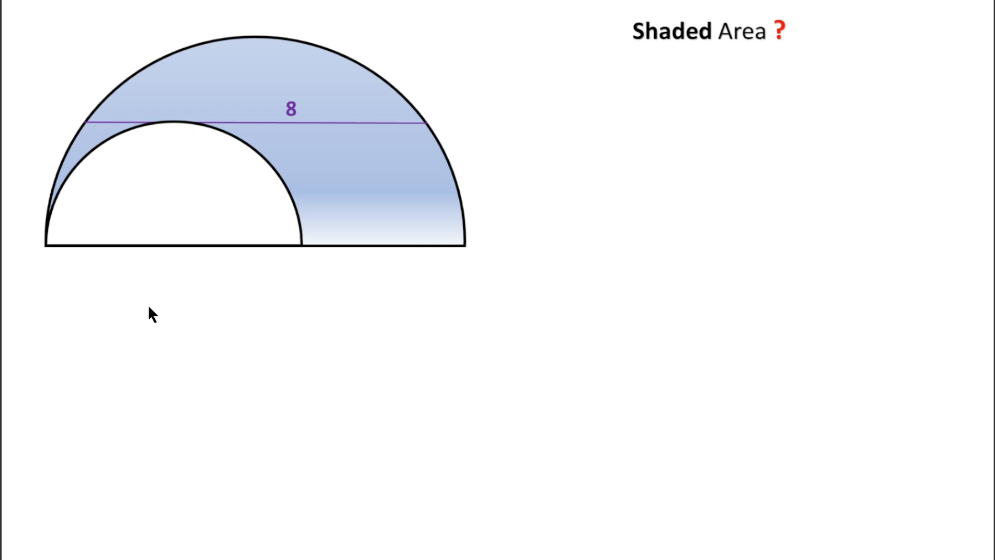
pyautogui.moveTo(114, 161)
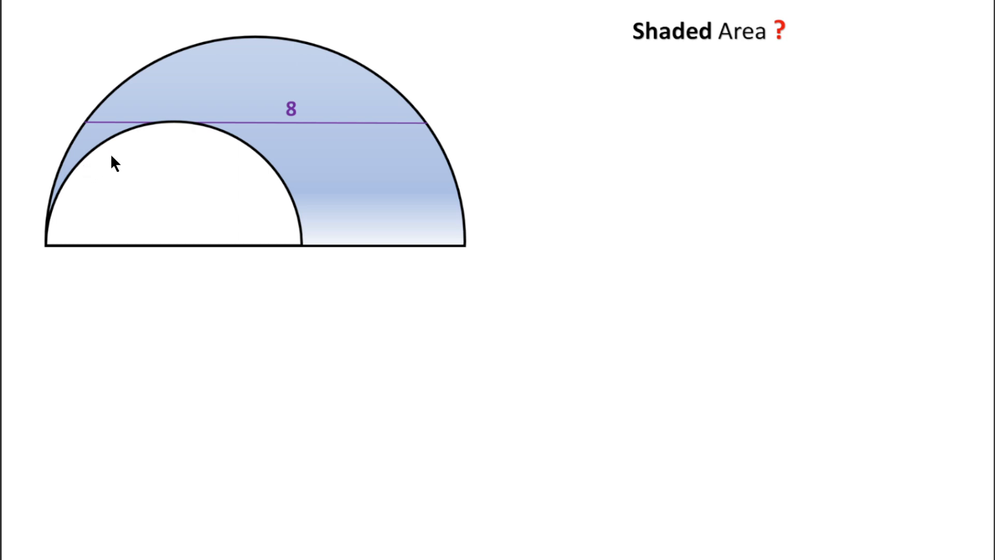
pyautogui.moveTo(412, 184)
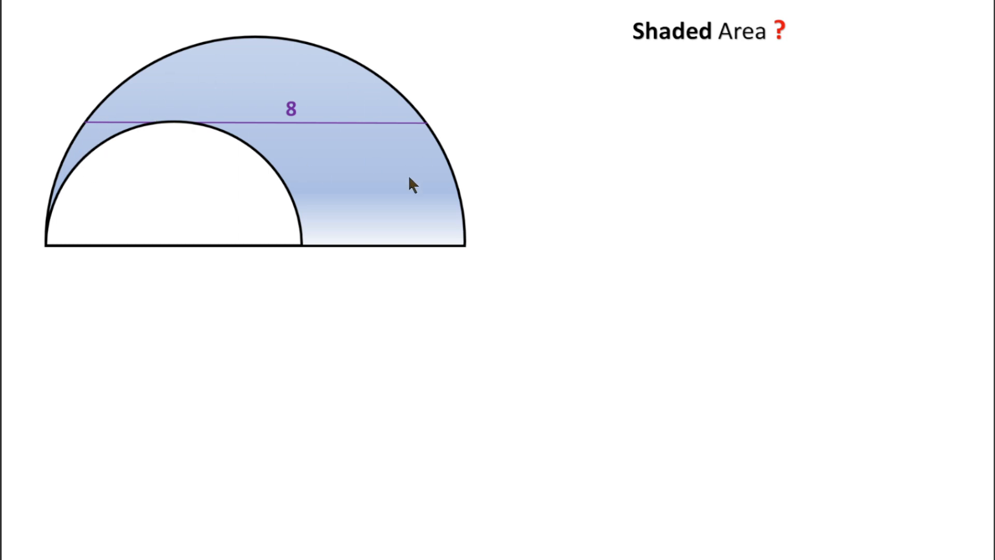
pyautogui.moveTo(451, 244)
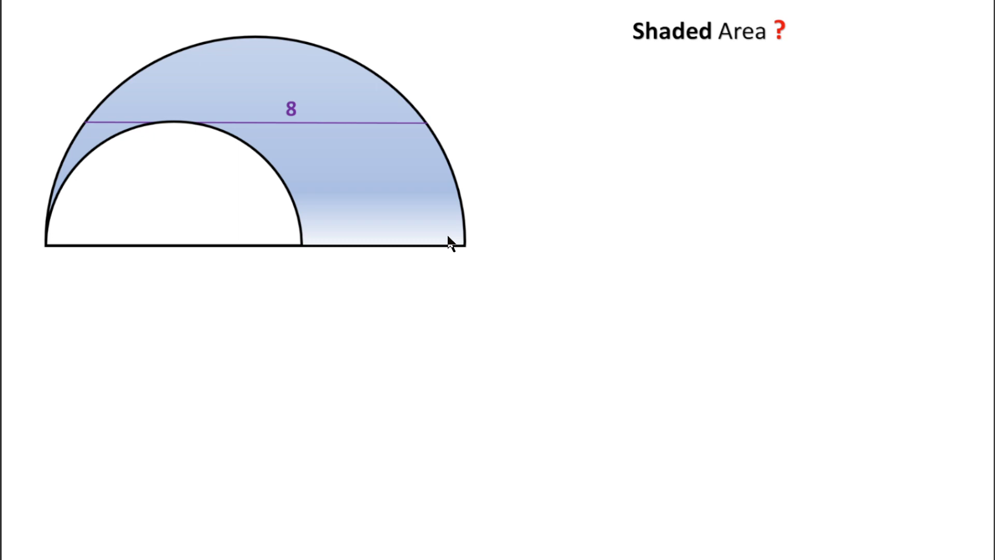
pyautogui.moveTo(89, 220)
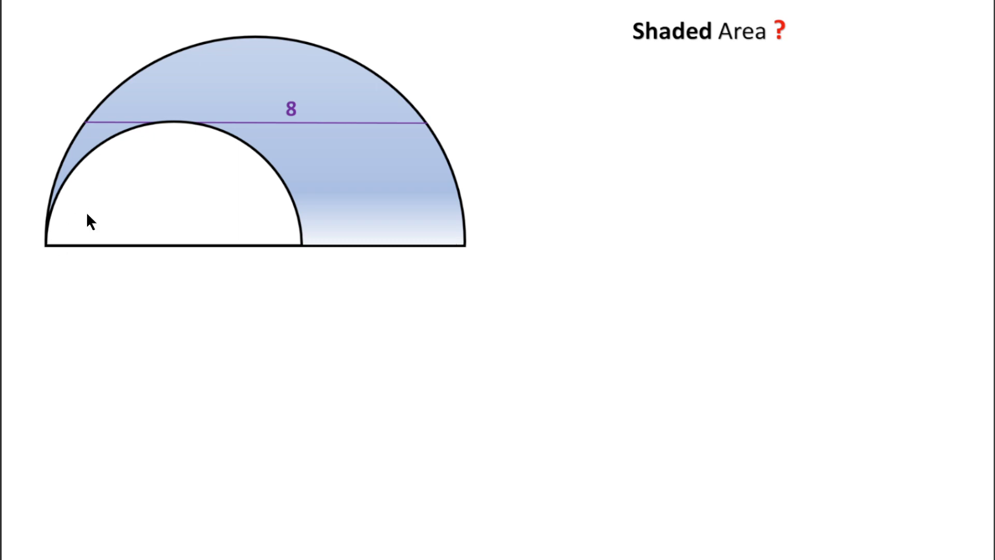
pyautogui.moveTo(283, 248)
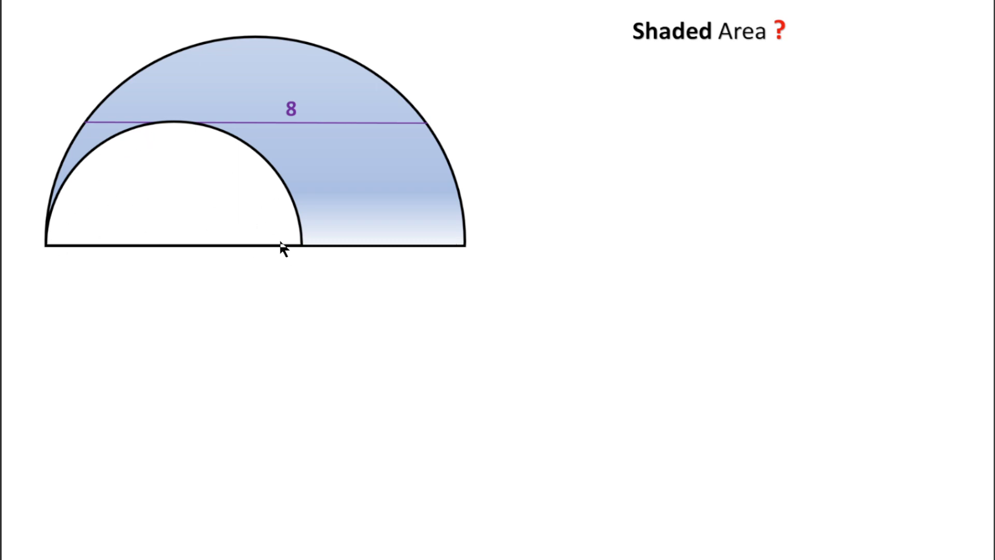
pyautogui.moveTo(265, 233)
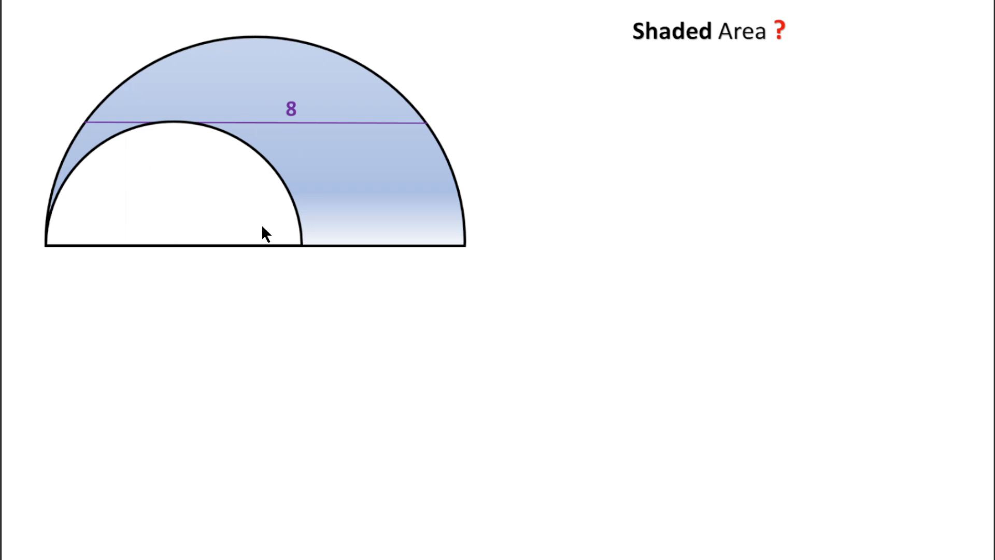
pyautogui.moveTo(70, 173)
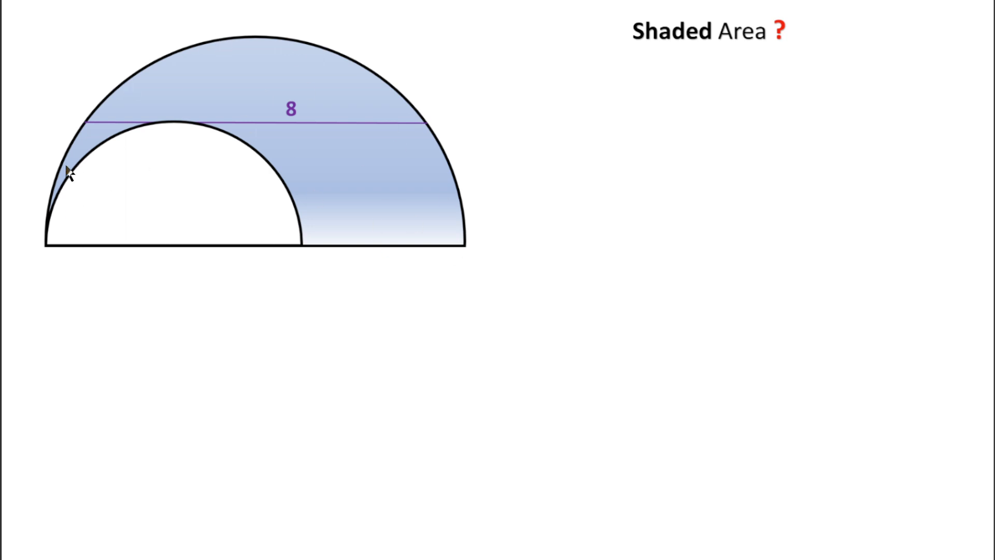
pyautogui.moveTo(438, 245)
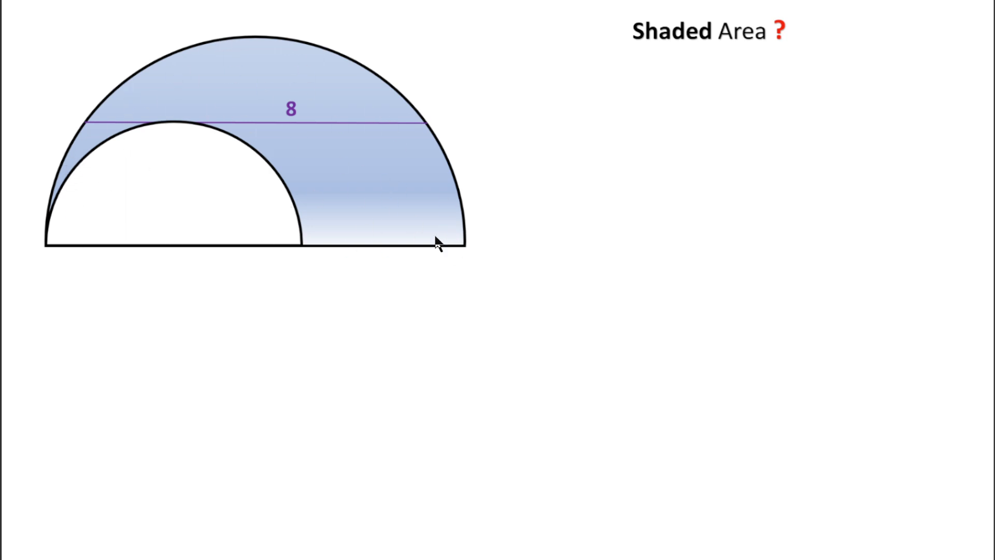
pyautogui.moveTo(248, 7)
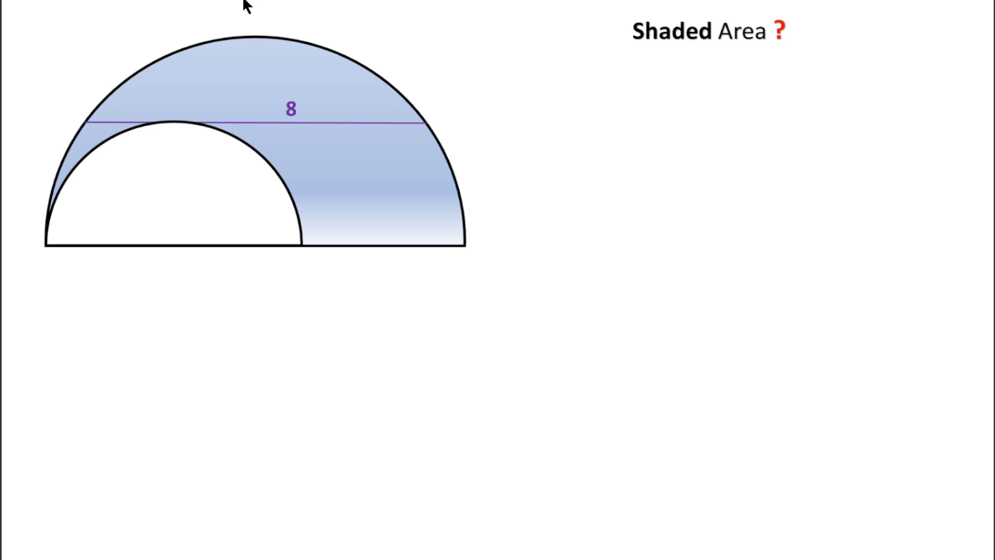
pyautogui.moveTo(176, 121)
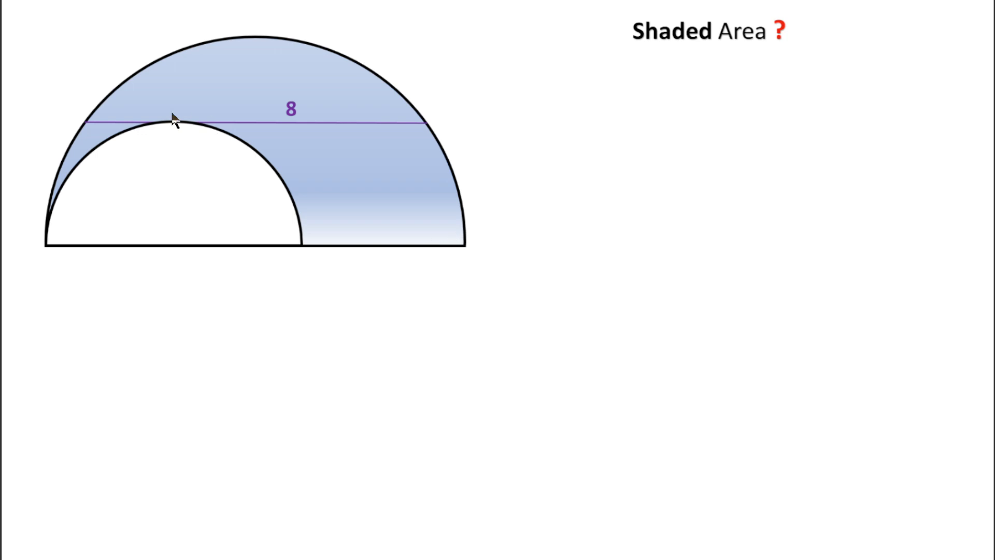
pyautogui.moveTo(167, 257)
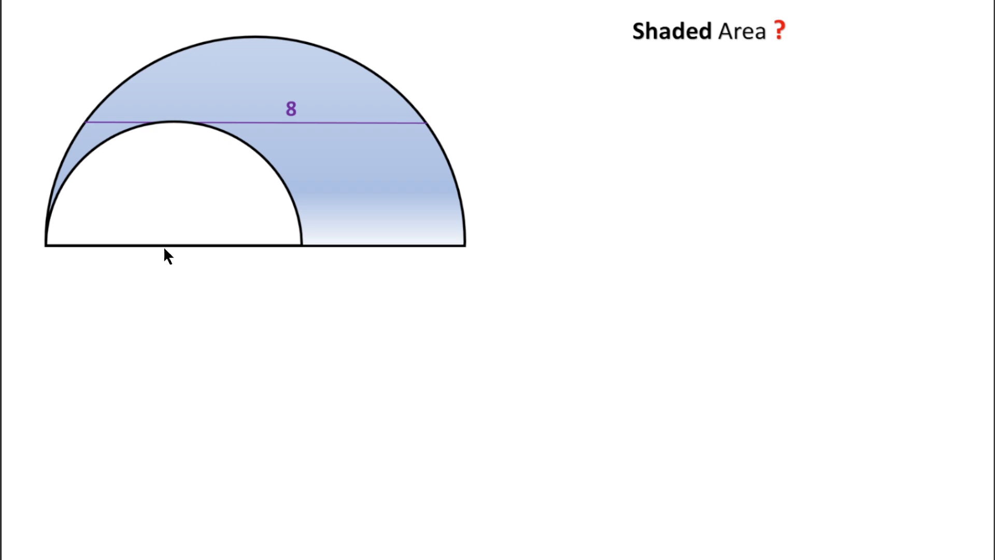
# Place a green dot on the semicircle's base below the inner arc's peak.
pyautogui.click(162, 247)
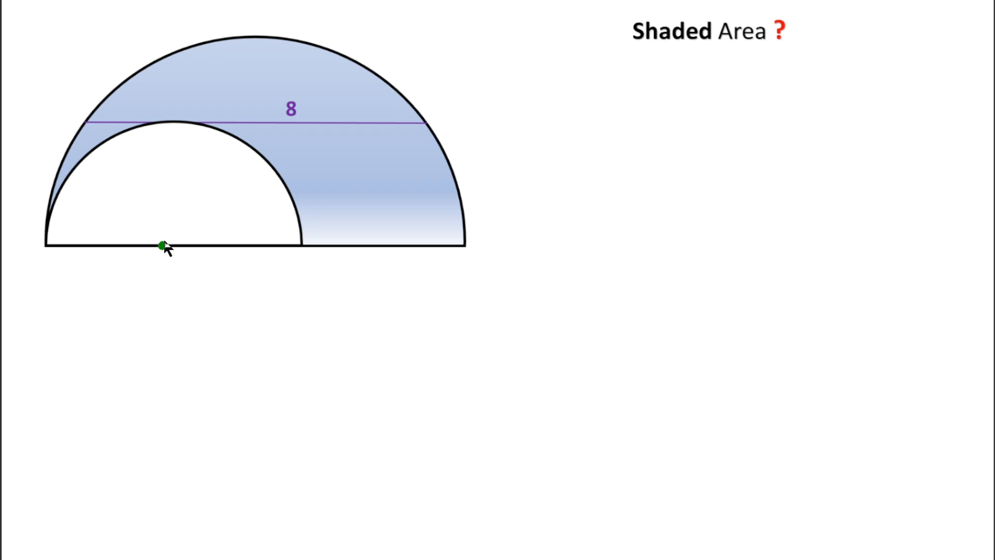
pyautogui.moveTo(163, 228)
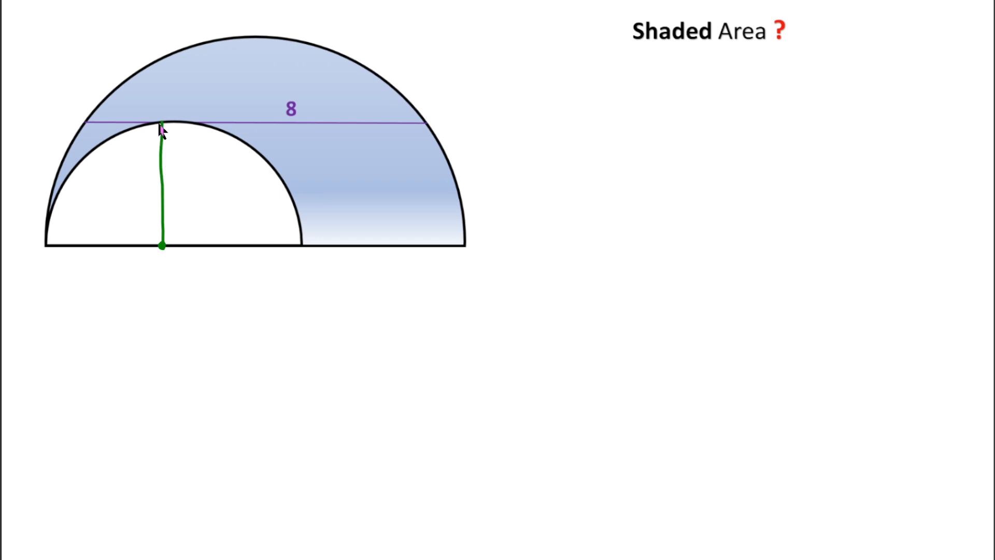
pyautogui.moveTo(359, 141)
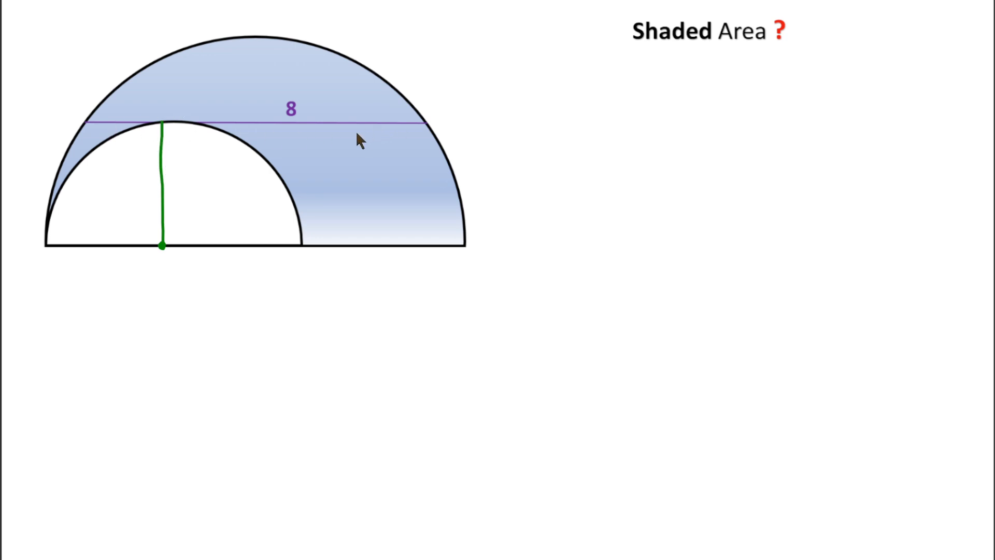
pyautogui.moveTo(163, 136)
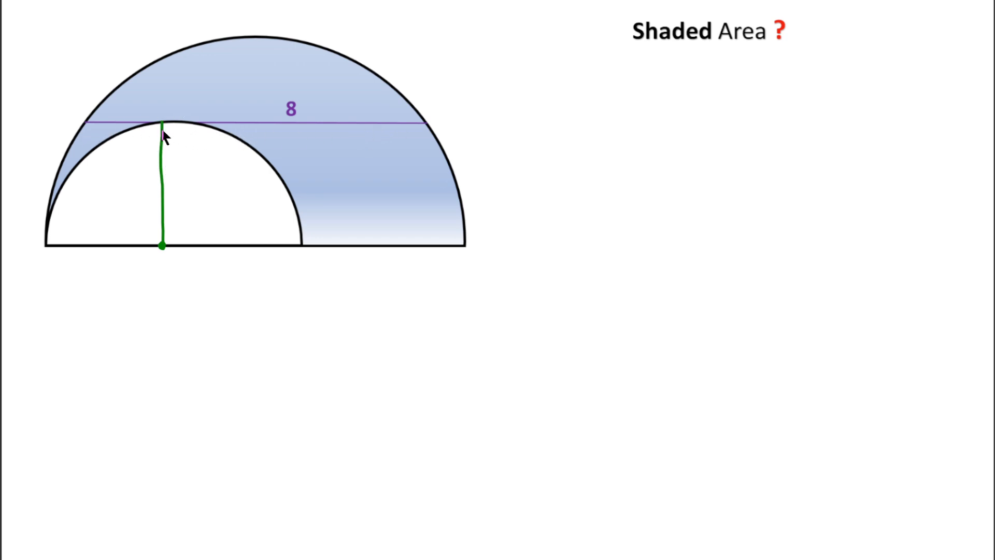
pyautogui.moveTo(299, 251)
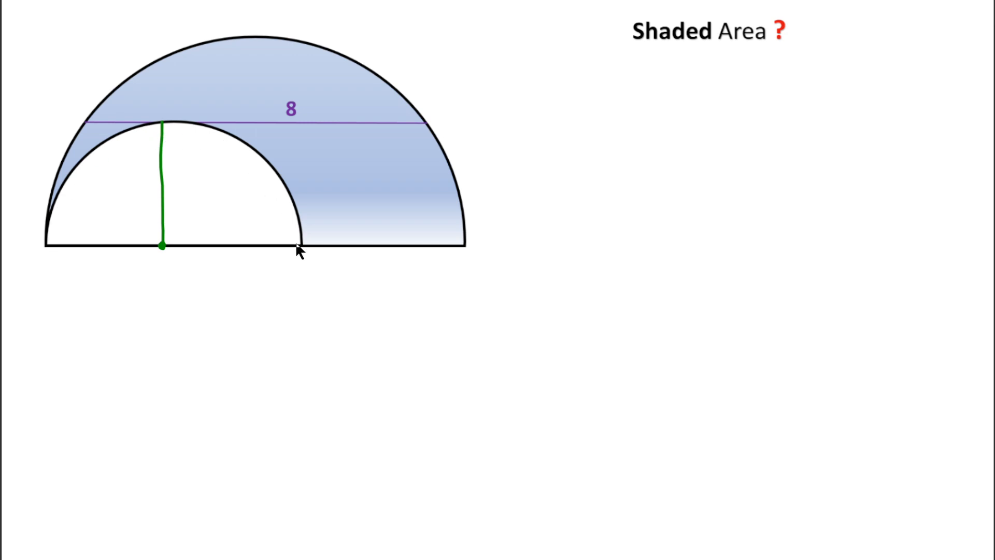
pyautogui.moveTo(164, 214)
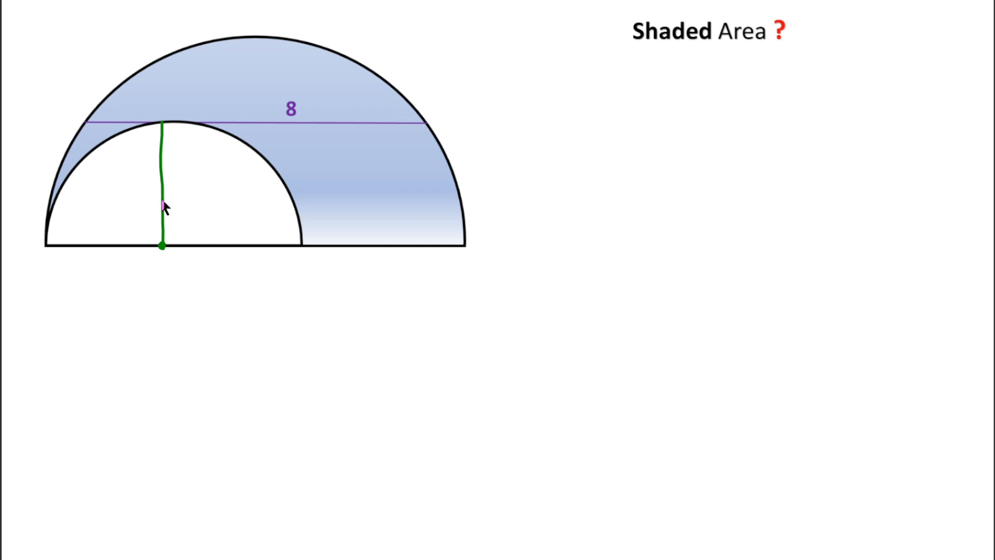
pyautogui.moveTo(289, 251)
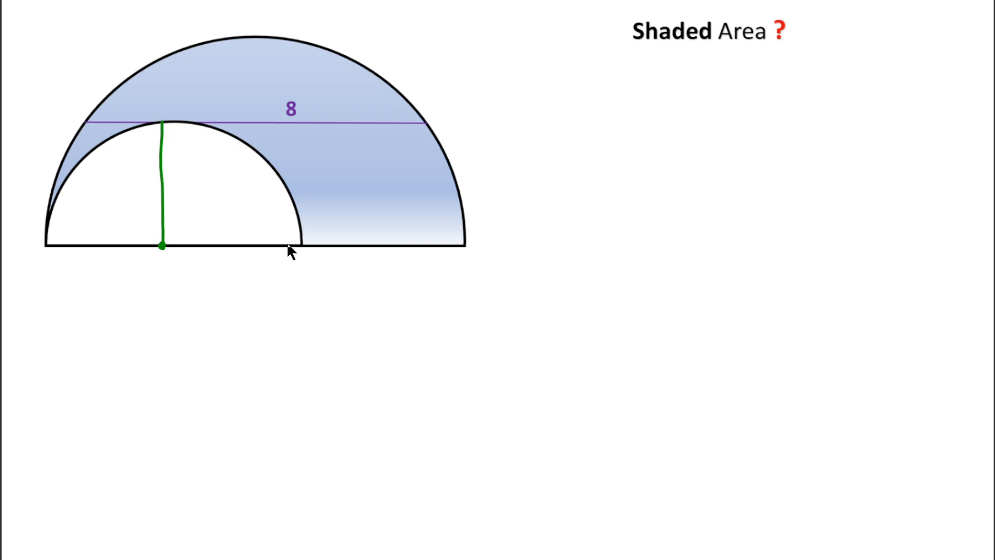
pyautogui.moveTo(160, 141)
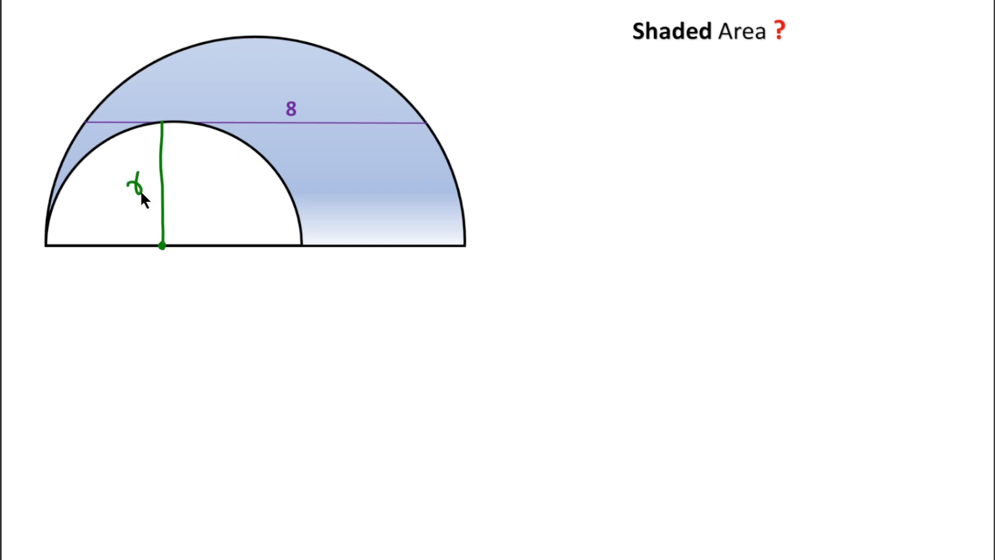
pyautogui.moveTo(164, 196)
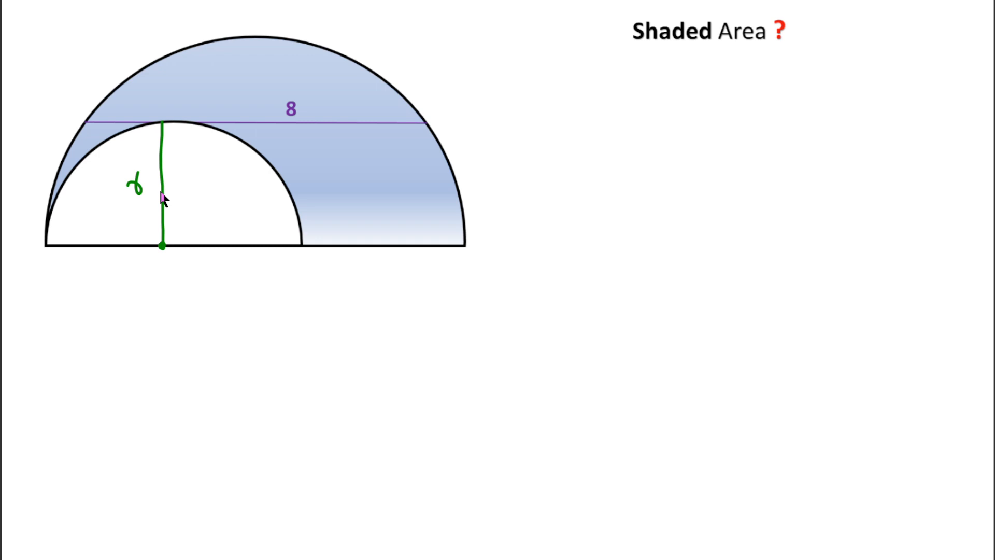
pyautogui.moveTo(320, 130)
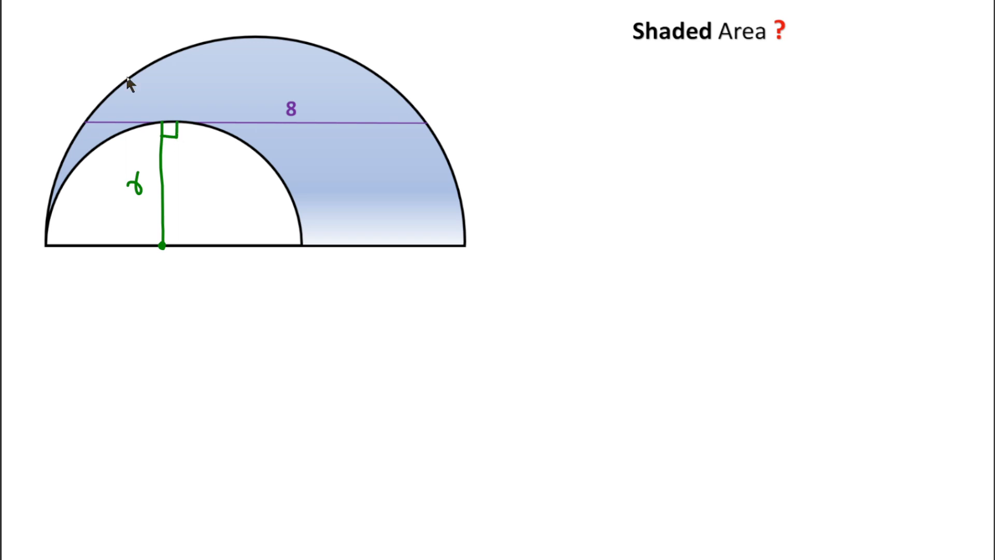
pyautogui.moveTo(248, 252)
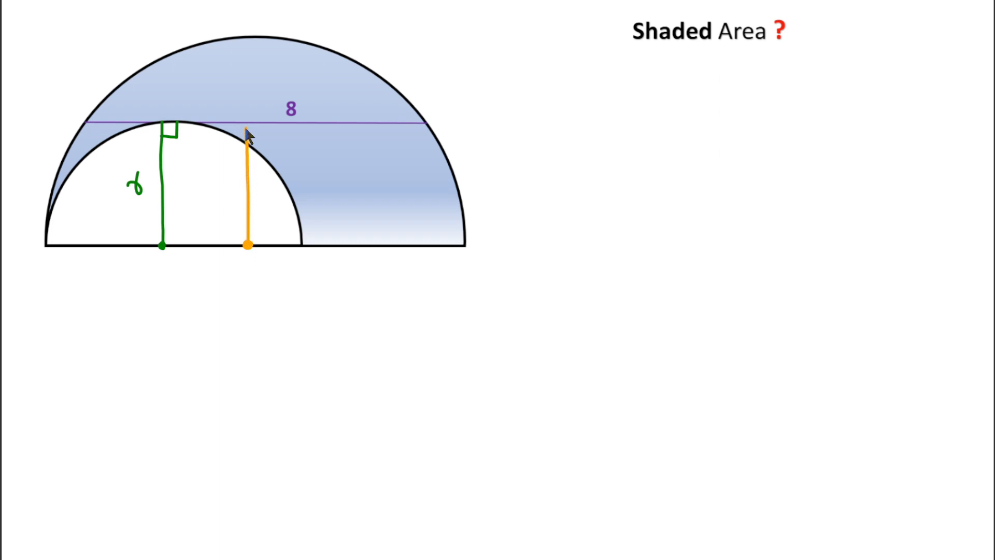
pyautogui.moveTo(259, 147)
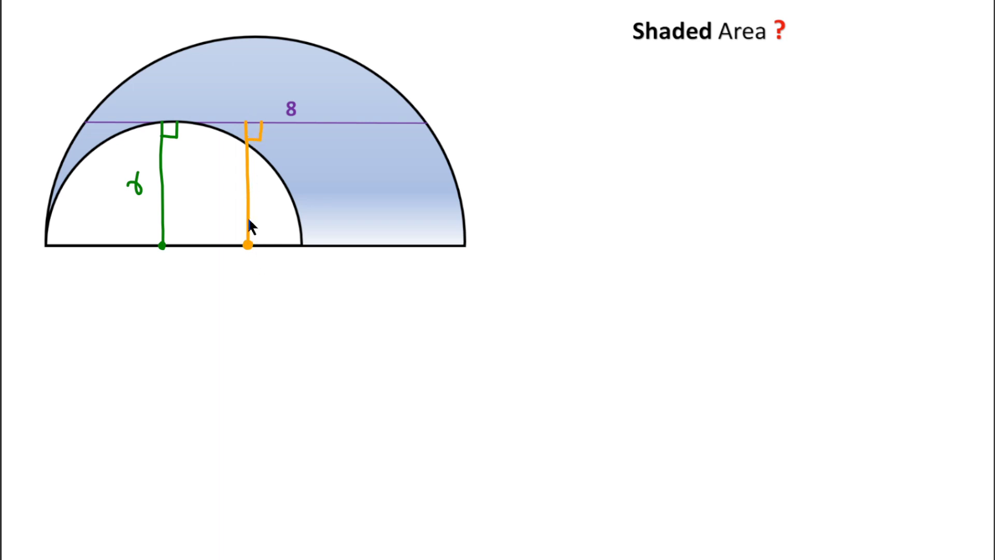
pyautogui.moveTo(222, 139)
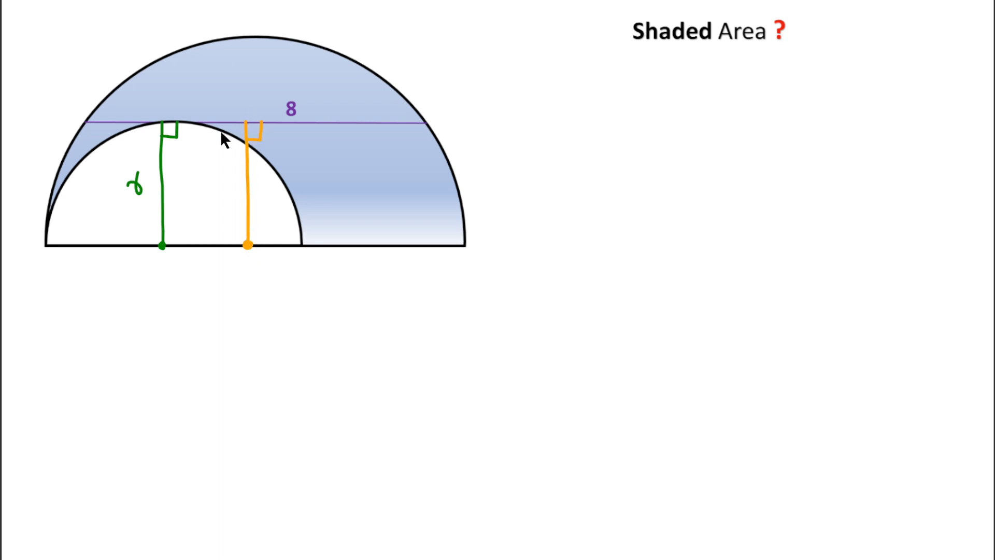
pyautogui.moveTo(343, 124)
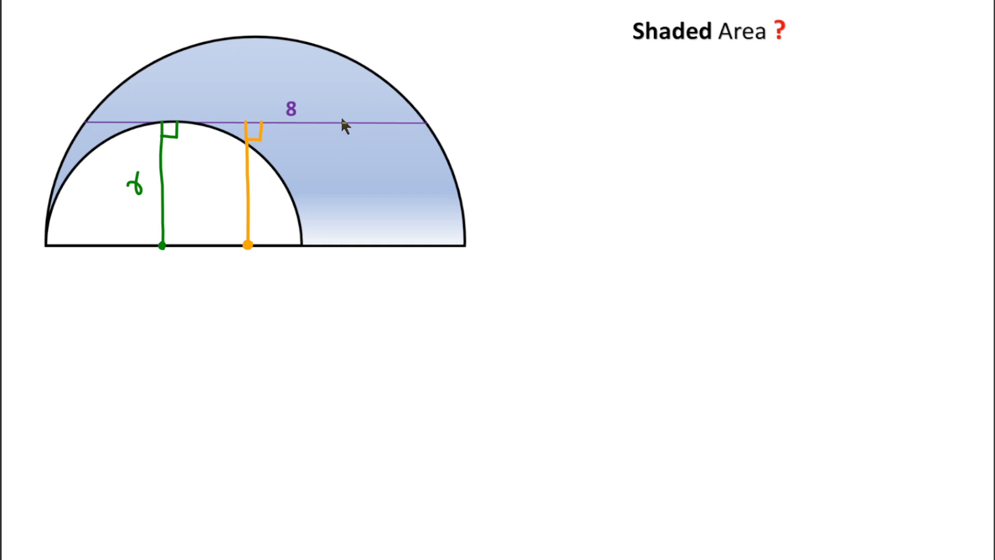
pyautogui.moveTo(325, 165)
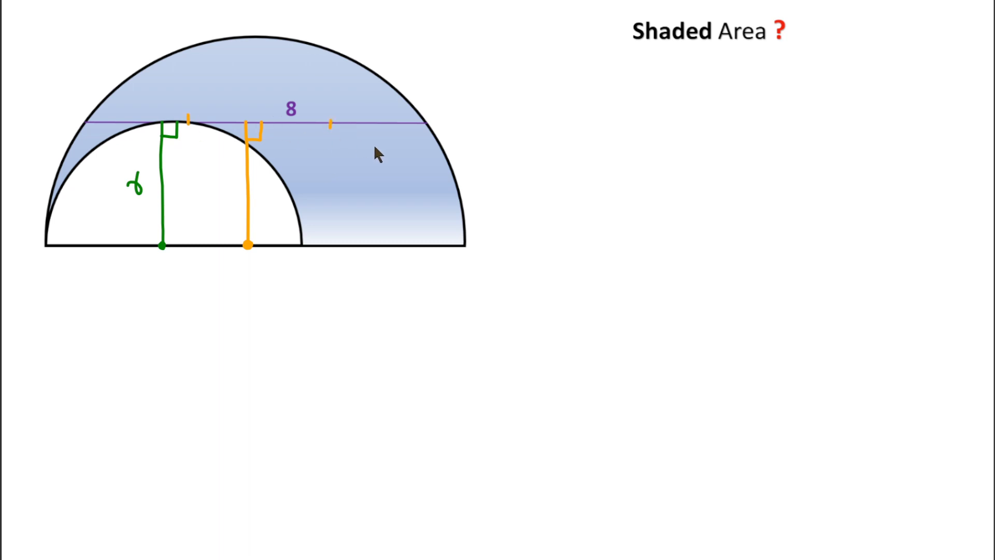
pyautogui.moveTo(250, 102)
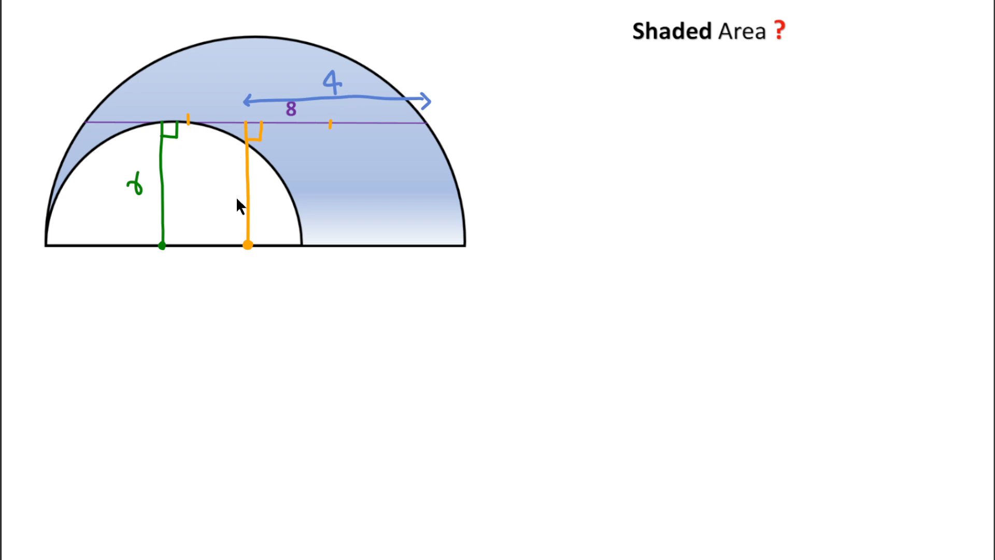
pyautogui.moveTo(234, 165)
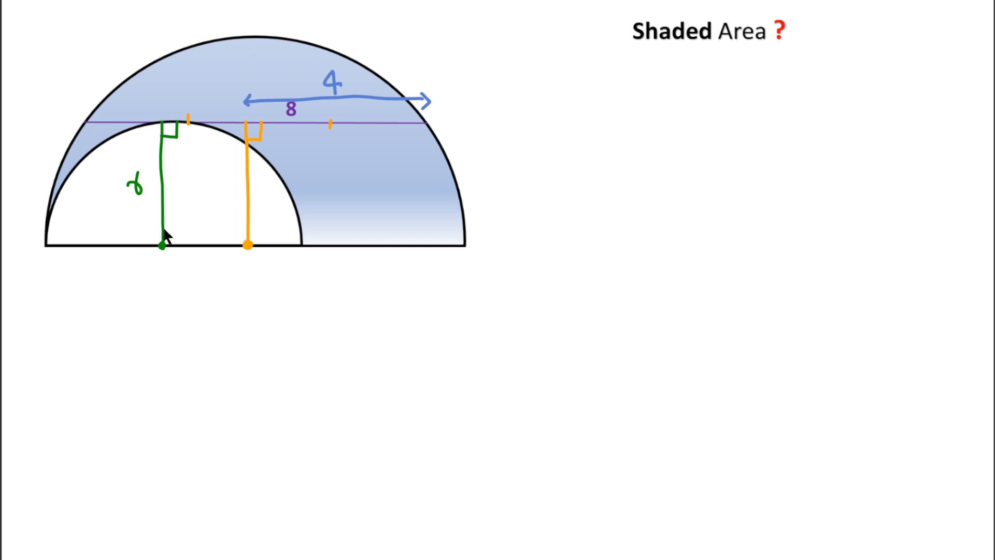
pyautogui.moveTo(198, 195)
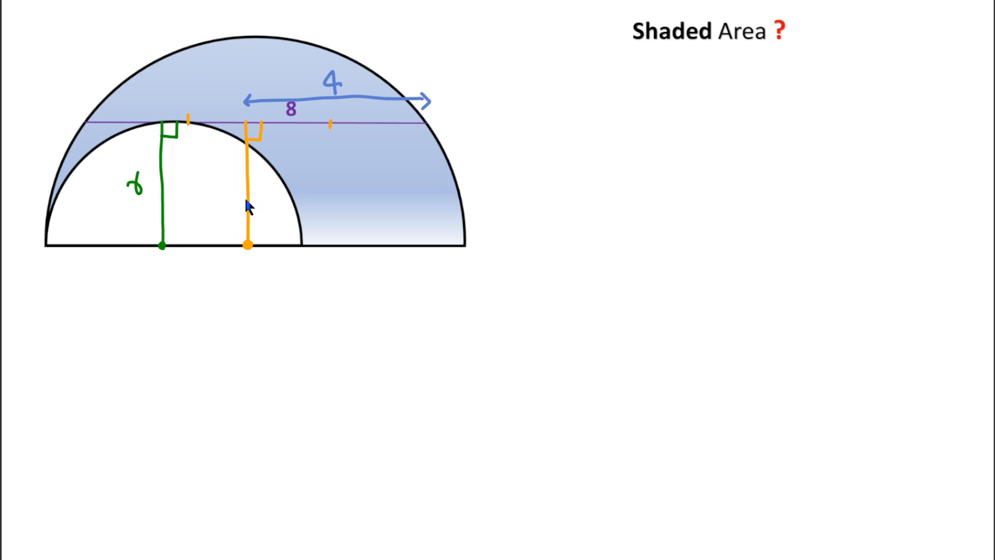
pyautogui.moveTo(232, 195)
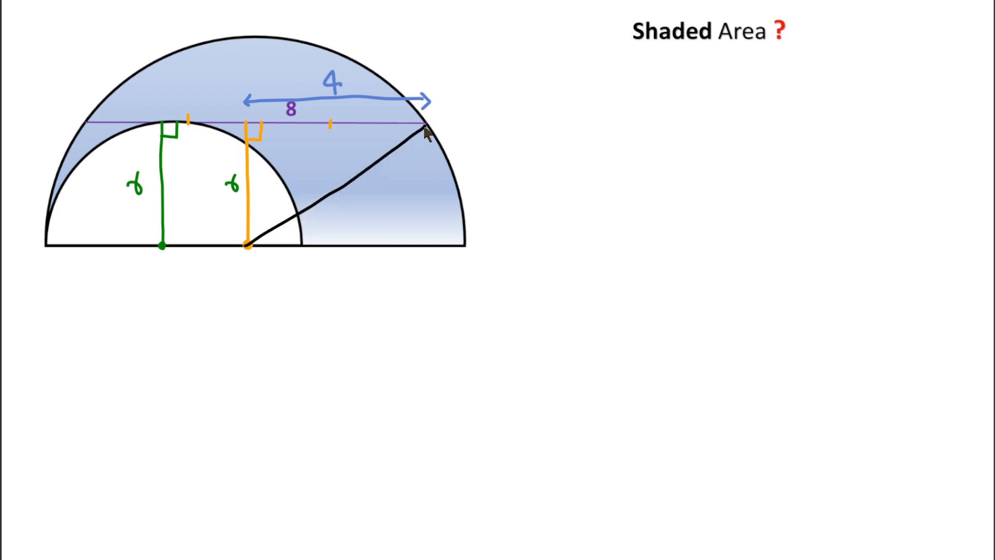
pyautogui.moveTo(415, 155)
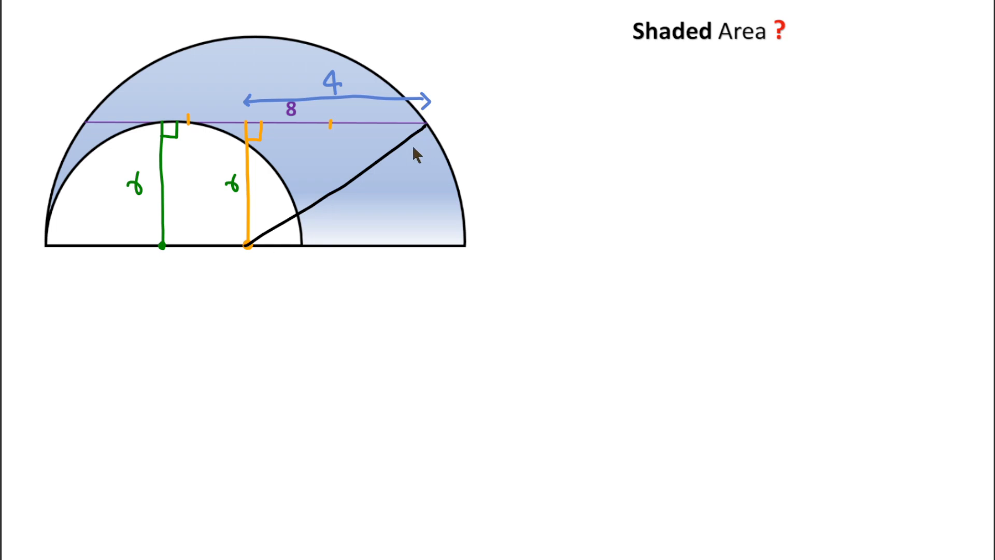
pyautogui.moveTo(444, 286)
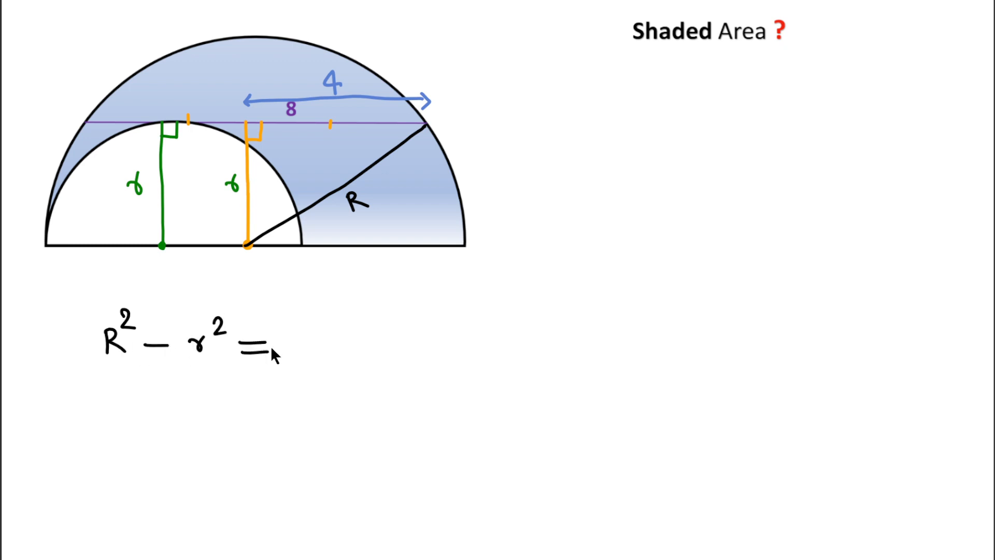
pyautogui.moveTo(337, 96)
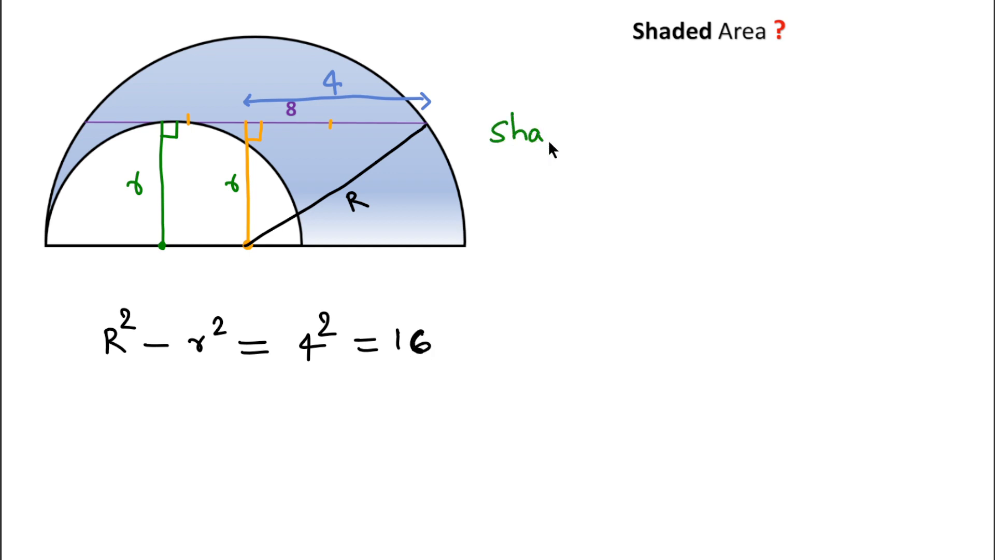
# Write 'Shaded Area = ½πR²' in green beside the figure.
pyautogui.write('ded A')
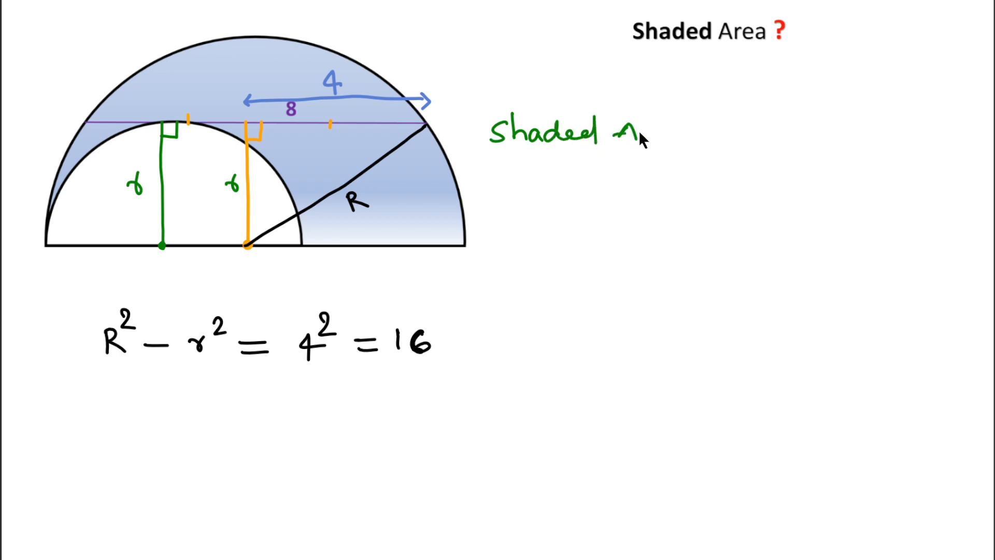
pyautogui.write('Area =')
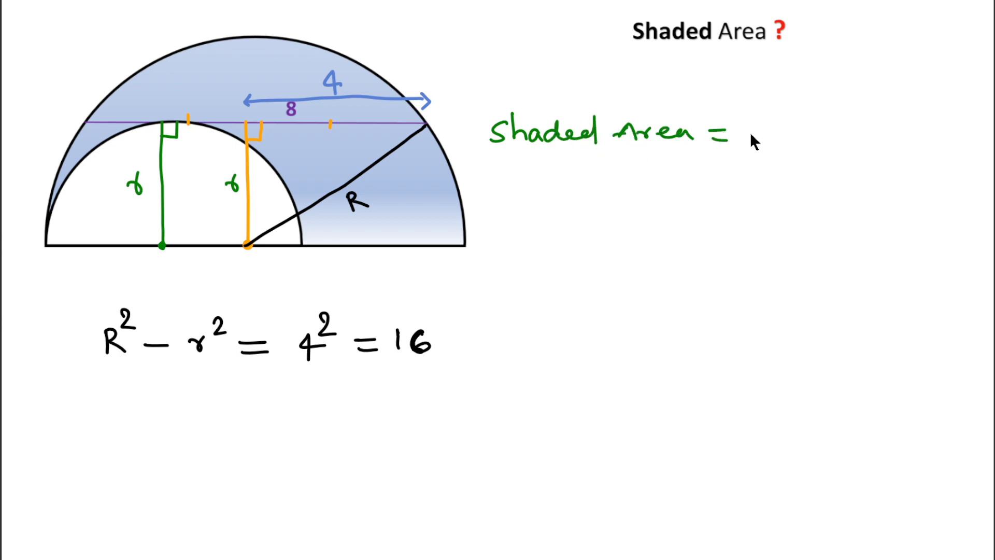
pyautogui.moveTo(74, 249)
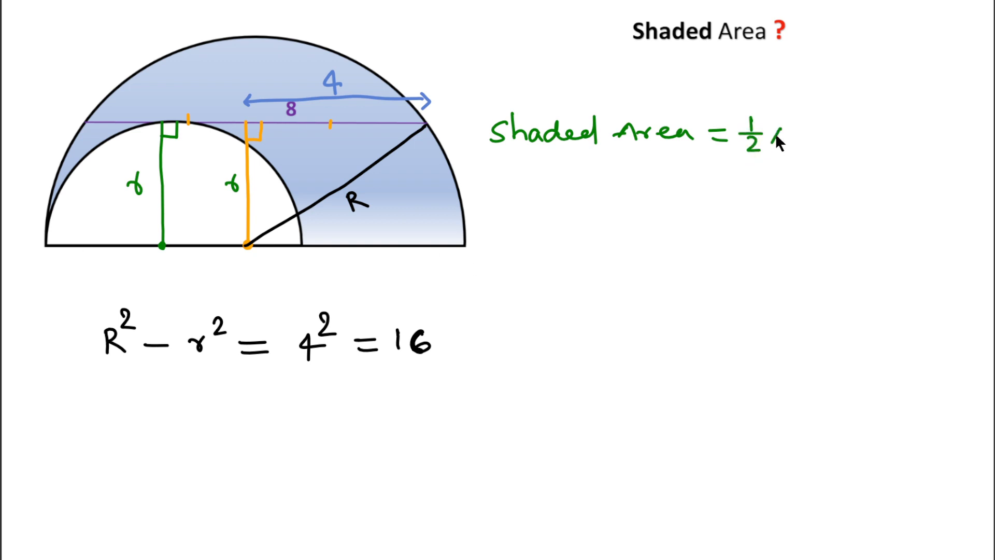
pyautogui.write('πR²')
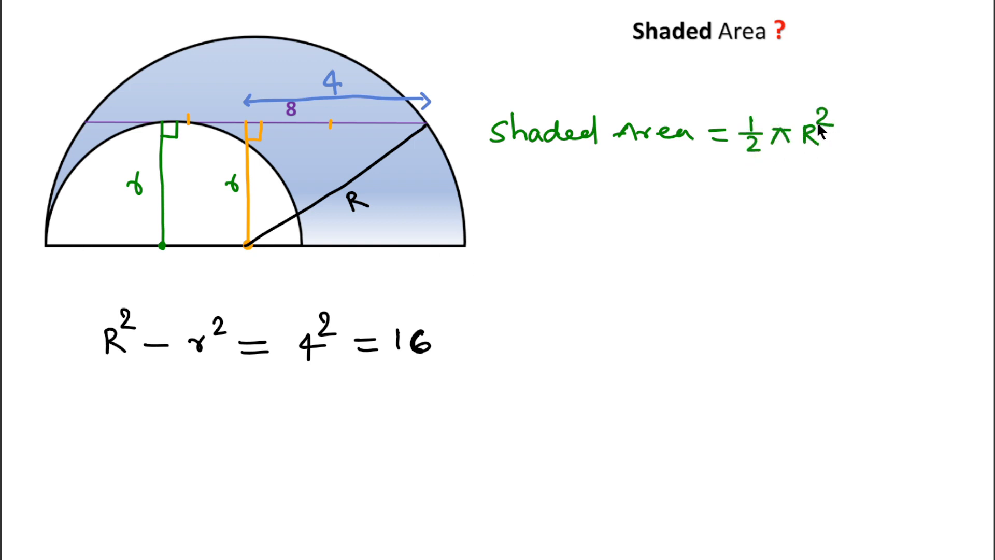
pyautogui.moveTo(228, 159)
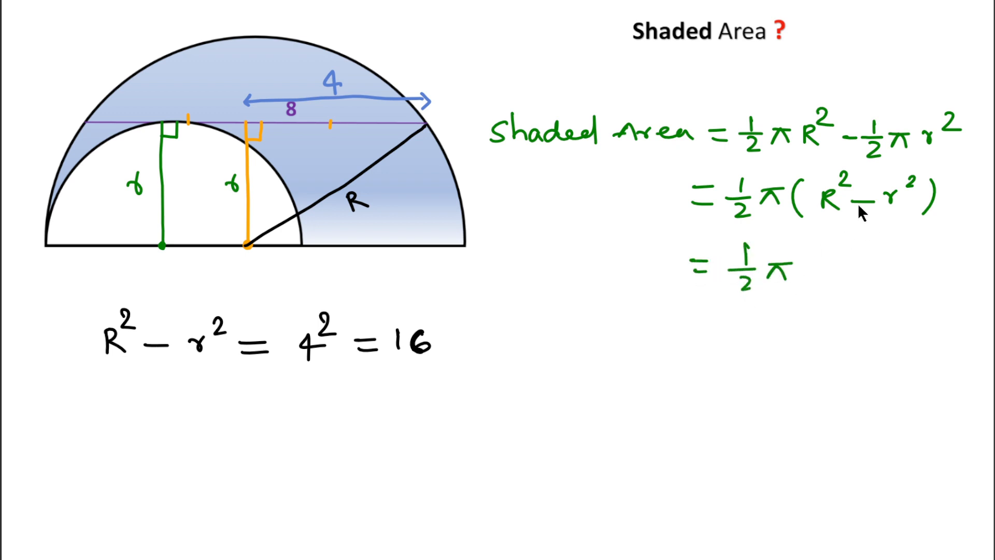
pyautogui.moveTo(806, 279)
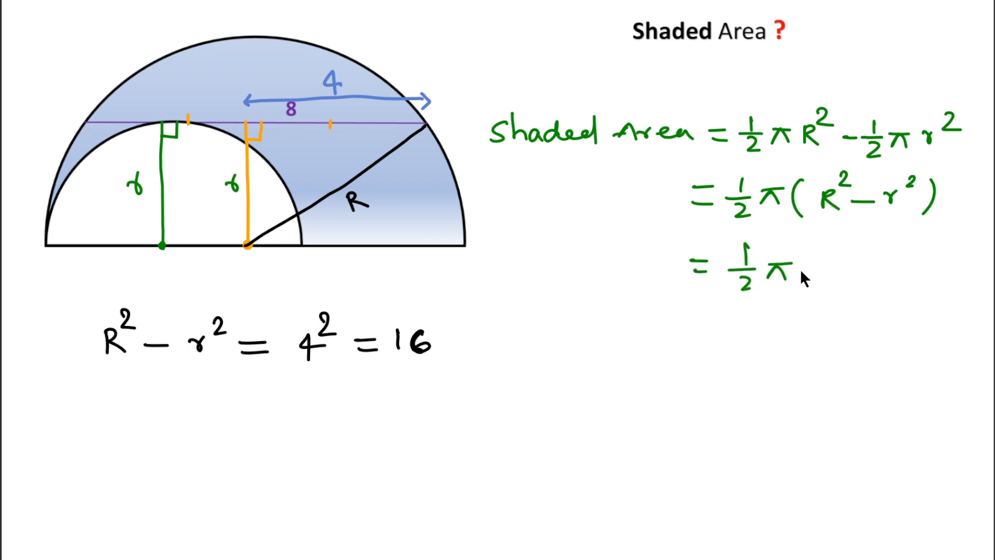